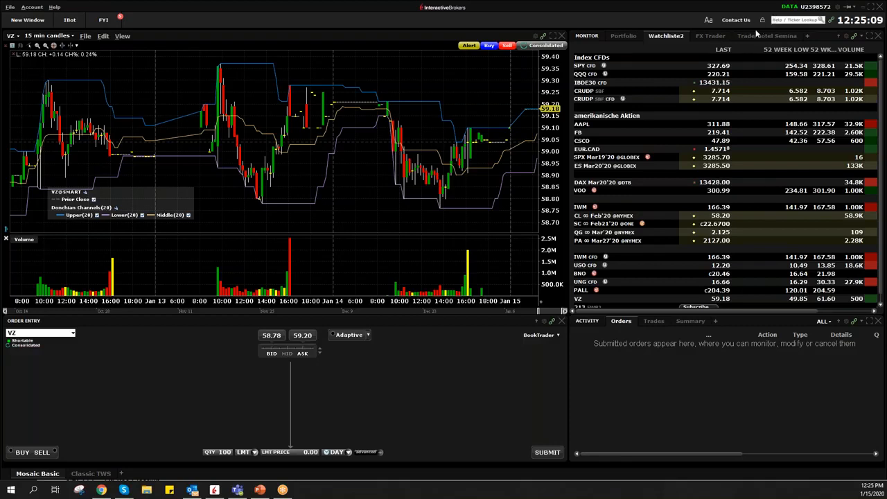
pyautogui.moveTo(164, 241)
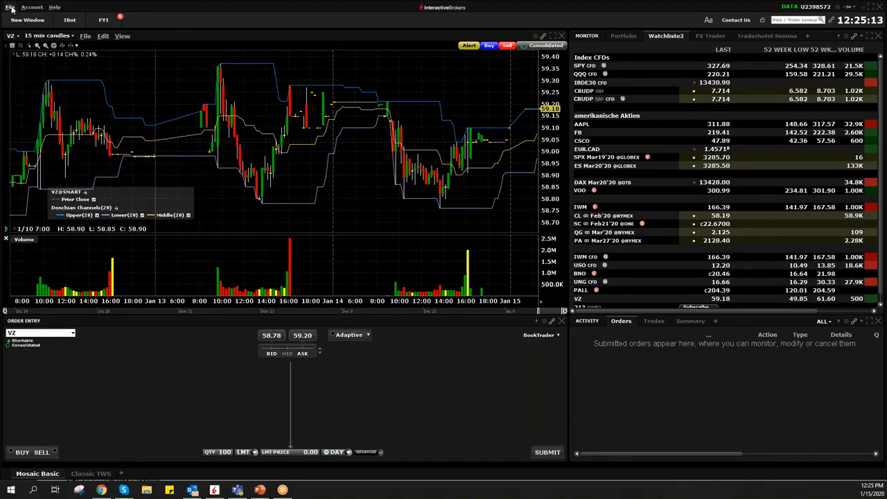
# Step: Bring up TWS's main application menu over the VZ chart workspace
pyautogui.click(12, 7)
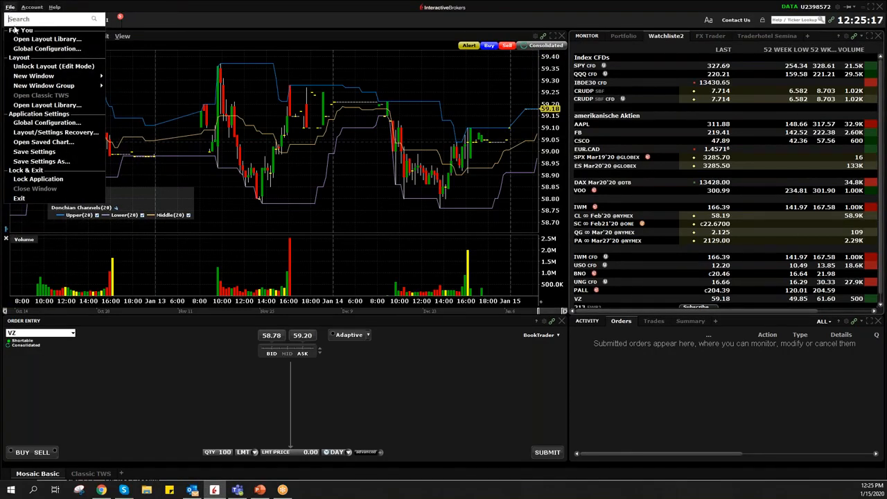
pyautogui.moveTo(48, 38)
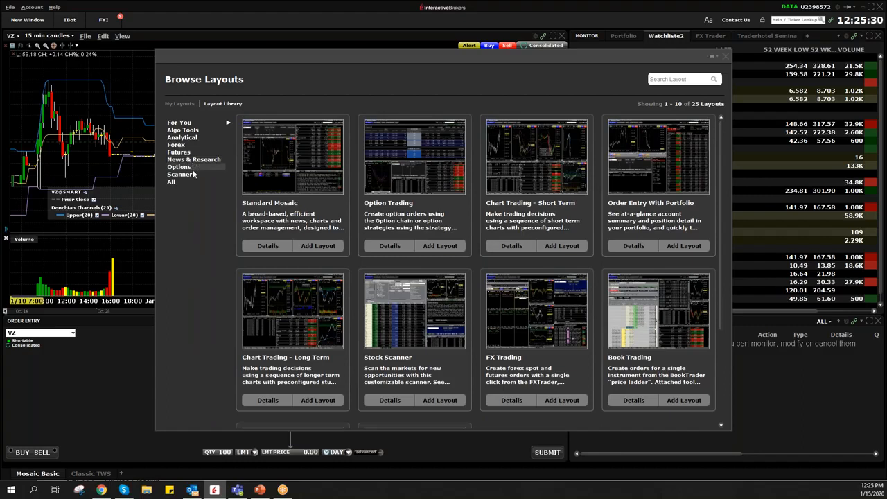
pyautogui.moveTo(178, 146)
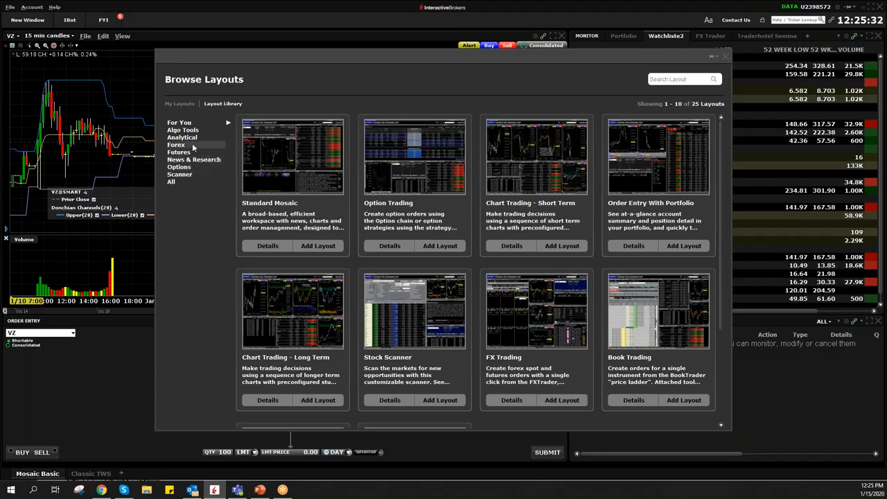
pyautogui.moveTo(194, 160)
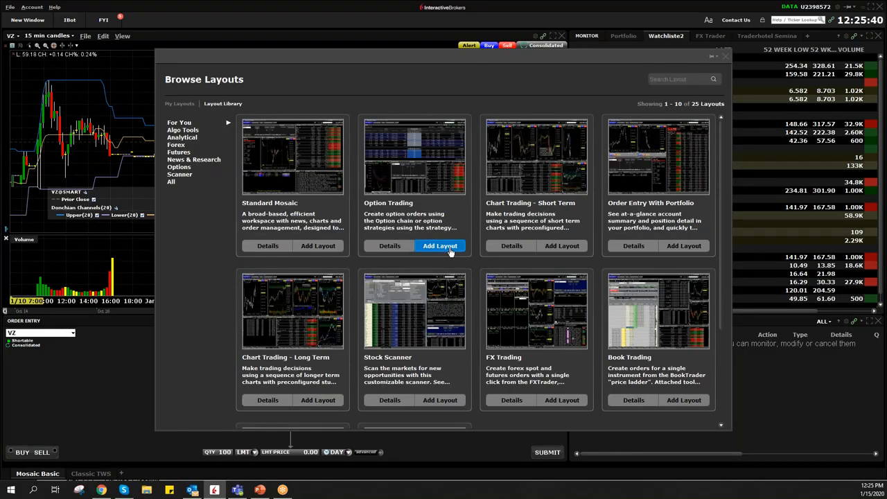
# Step: Add the Option Trading layout from Browse Layouts as a new workspace
pyautogui.click(440, 246)
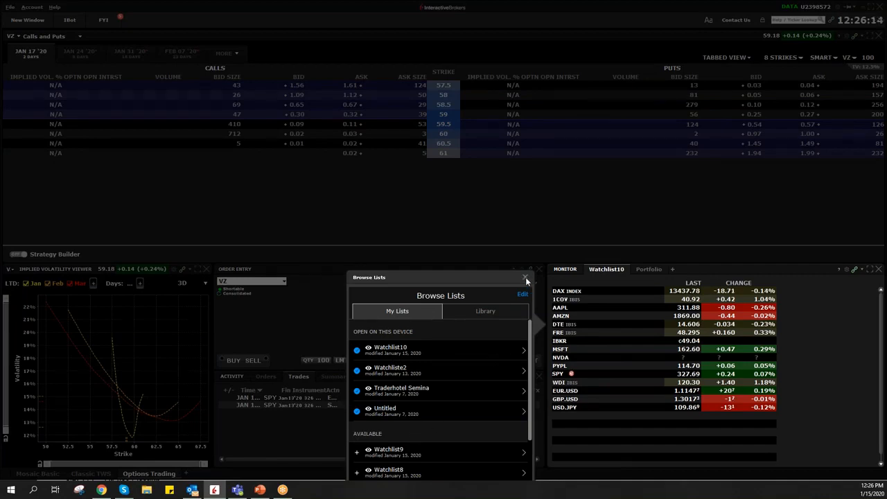
# Step: Load the PYPL option chain from the watchlist after first selecting NVDA
pyautogui.click(527, 277)
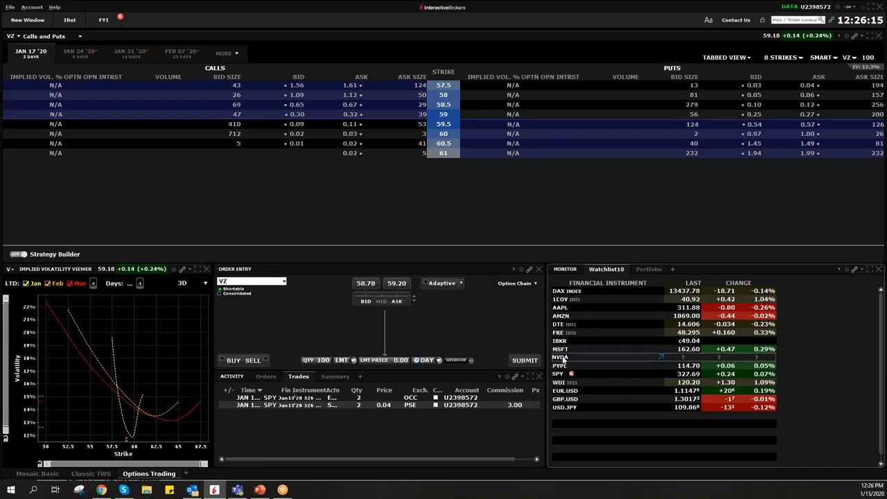
pyautogui.click(560, 358)
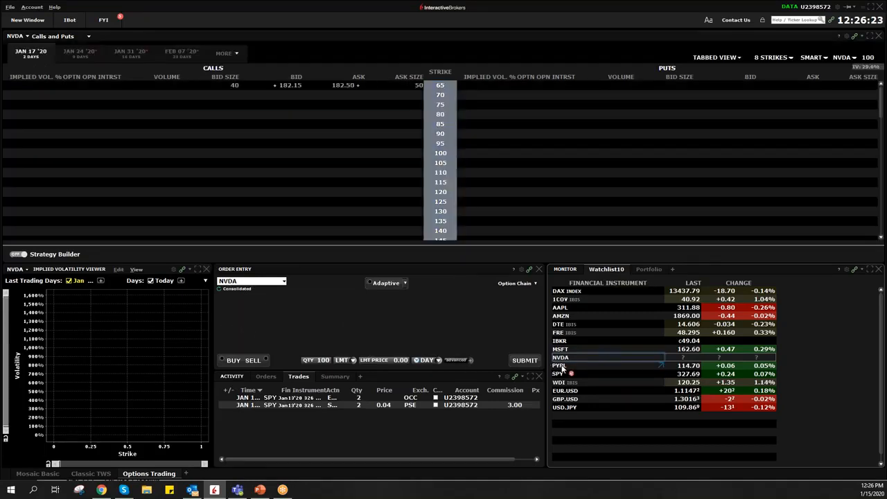
pyautogui.click(560, 365)
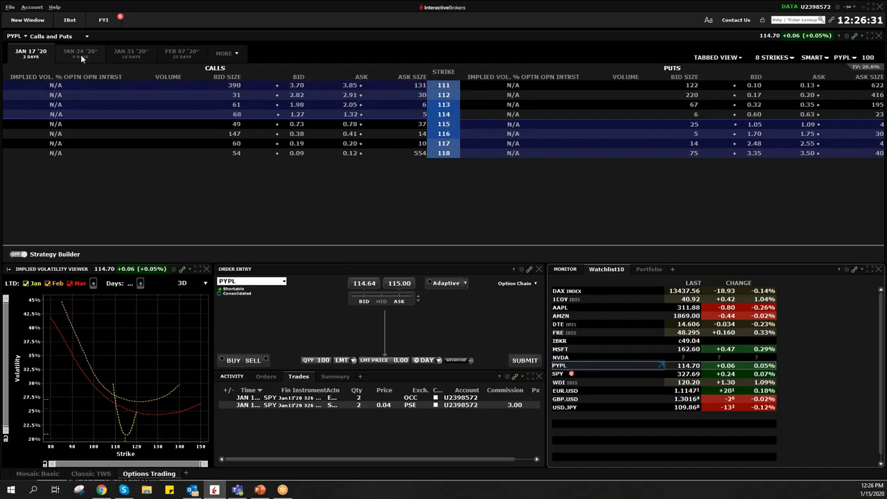
# Step: Browse the JAN 31 '20 and other expiries and the Strikes selector, leaving Jan 17 shown
pyautogui.click(130, 51)
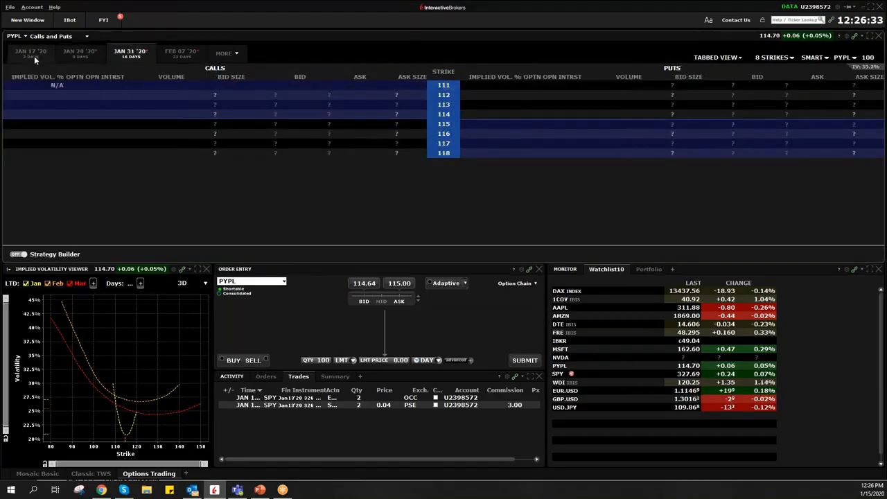
pyautogui.click(224, 53)
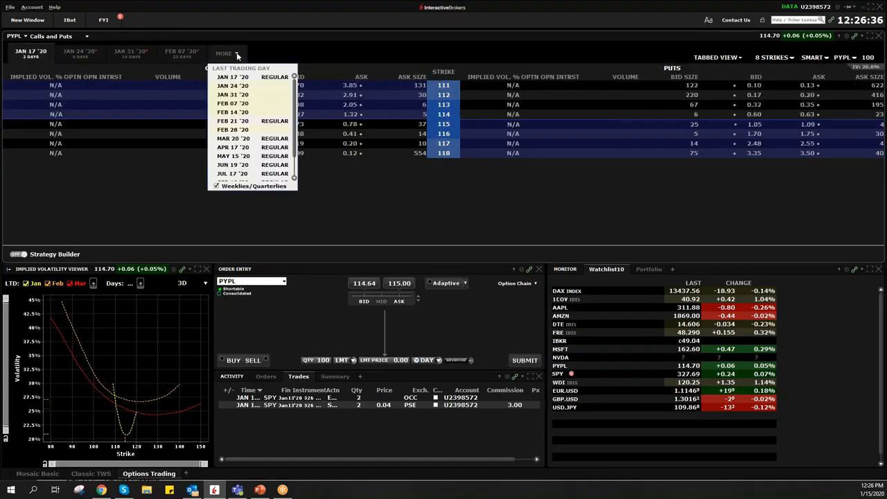
pyautogui.scroll(-3)
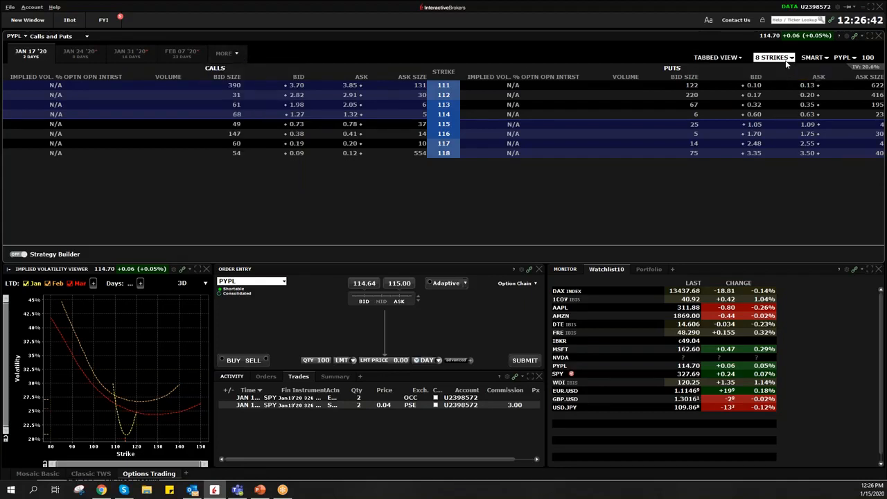
pyautogui.click(773, 57)
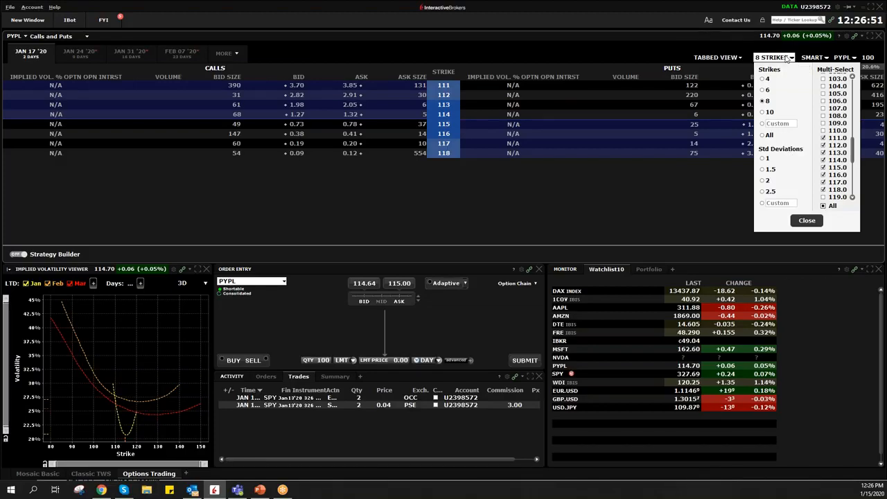
pyautogui.click(807, 219)
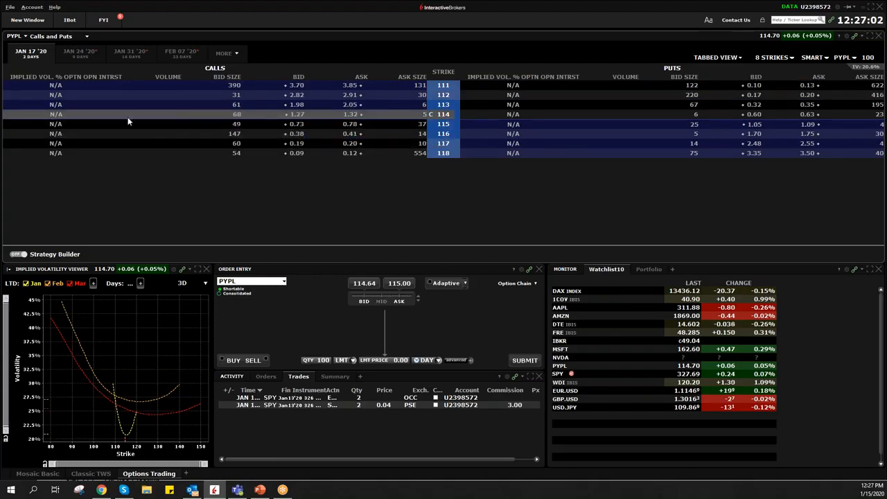
pyautogui.moveTo(802, 152)
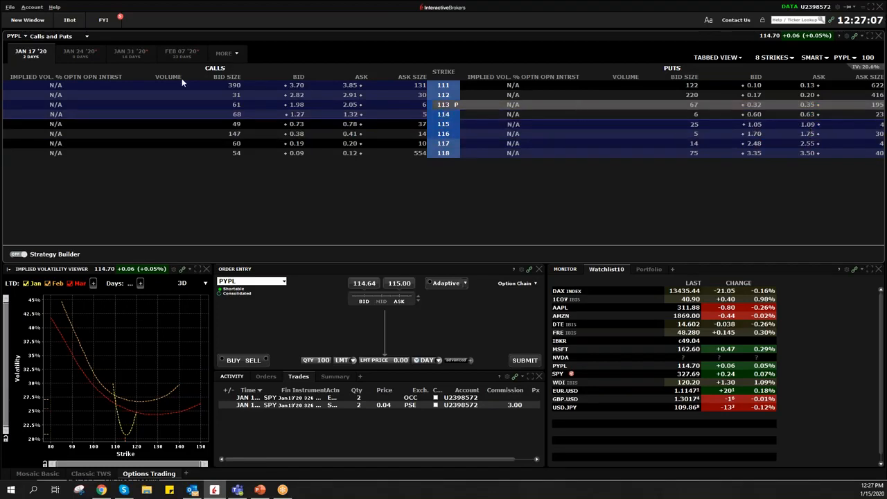
# Step: Show the FEB 21 '20 PYPL chain and start a sell order from the 110 put's 2.06 bid
pyautogui.click(223, 53)
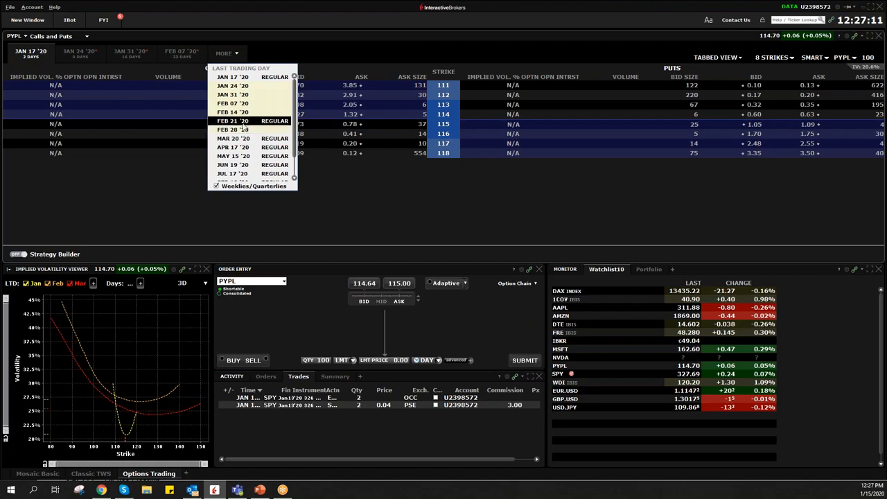
pyautogui.click(233, 120)
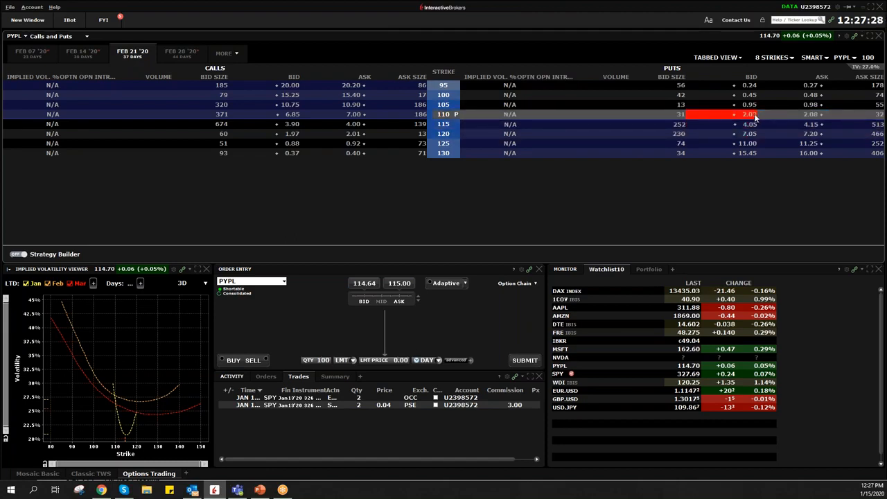
pyautogui.click(747, 114)
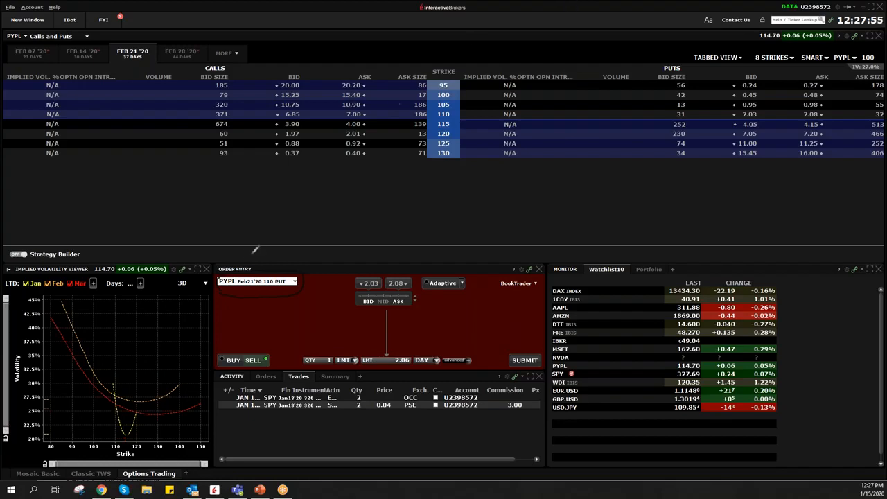
pyautogui.moveTo(599, 26)
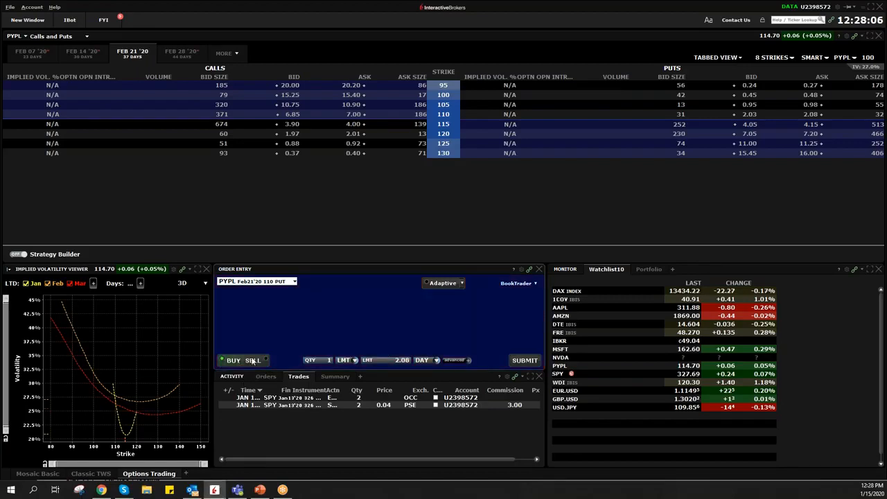
# Step: Make the Feb 21 110 put ticket a SELL limit order, reaching the 2.54 confirmation for five contracts
pyautogui.click(402, 360)
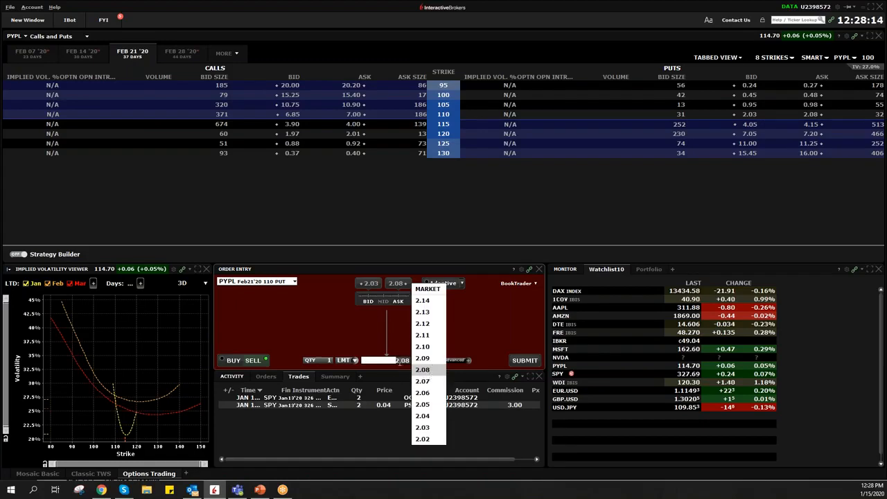
pyautogui.scroll(-3)
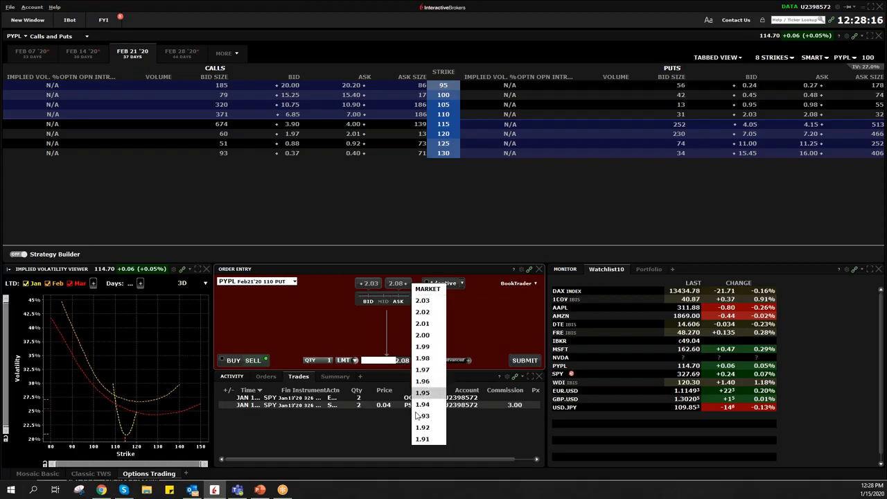
pyautogui.click(325, 361)
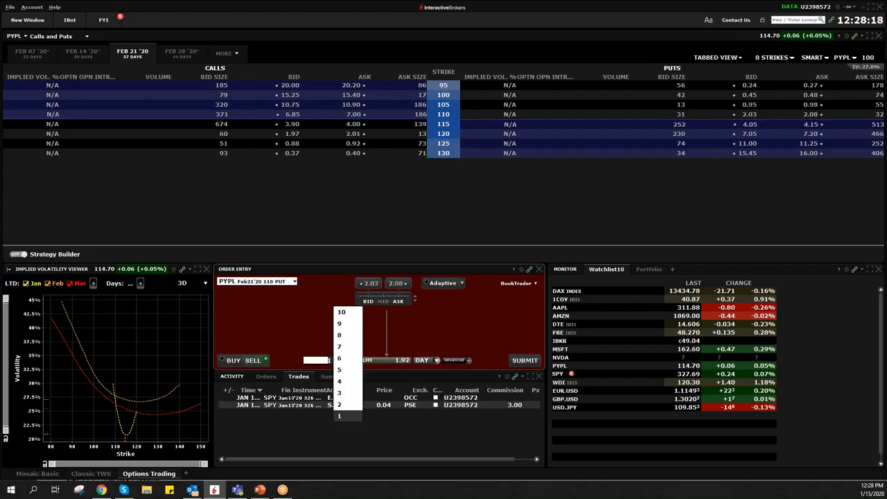
pyautogui.click(338, 416)
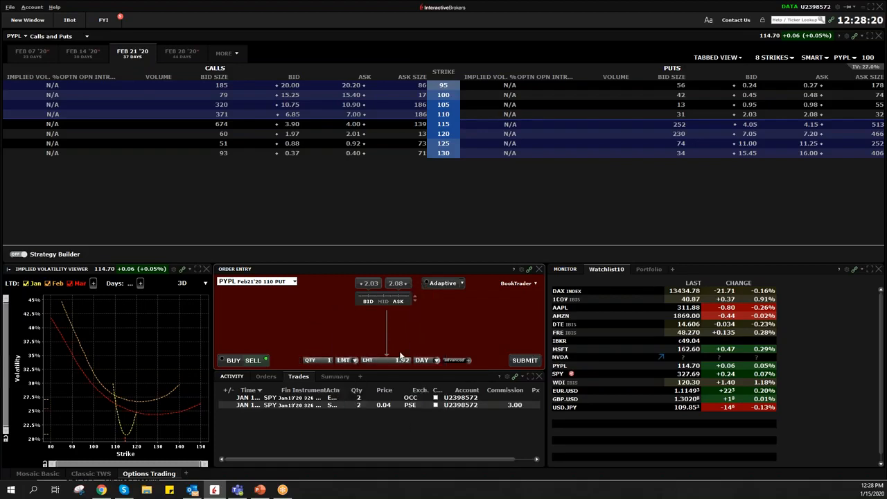
pyautogui.click(402, 361)
pyautogui.write('2.54')
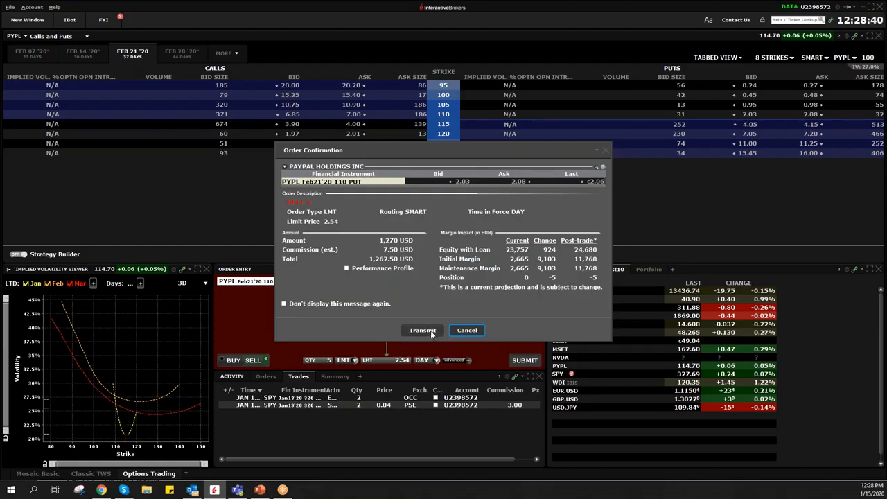
# Step: Transmit the 110 put sell order, acknowledge the warning and keep its working limit at 2.54
pyautogui.click(423, 330)
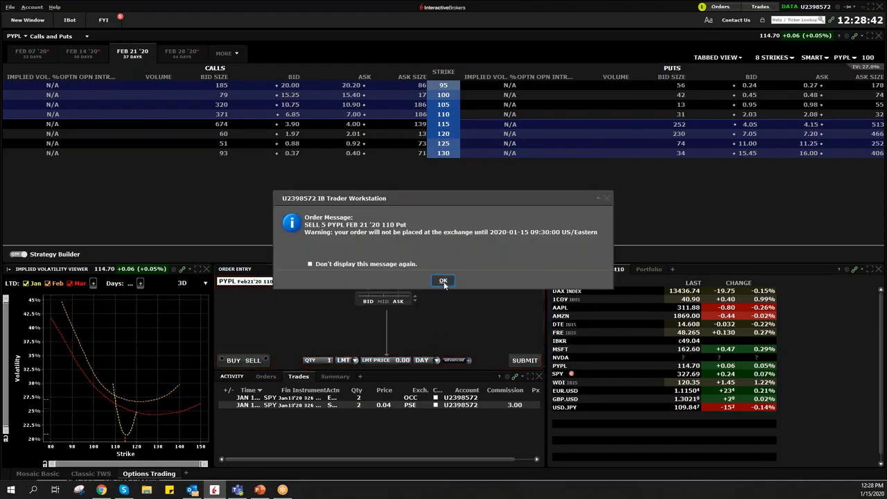
pyautogui.click(443, 280)
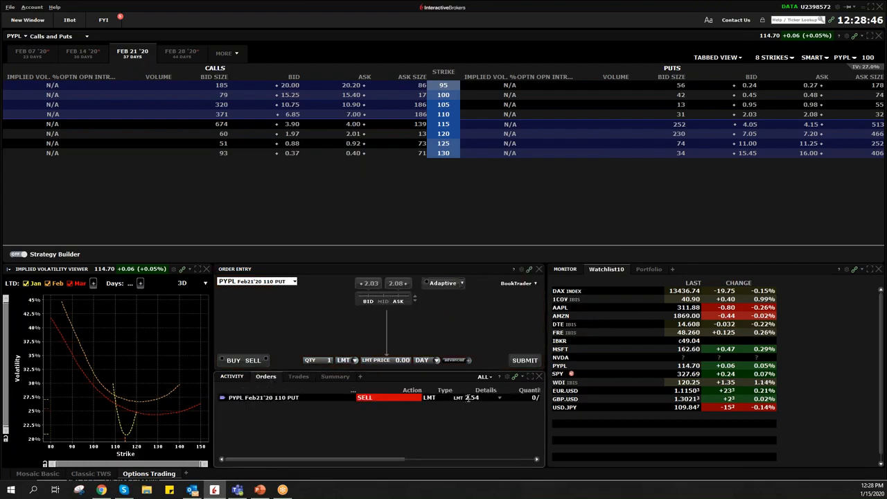
pyautogui.click(485, 396)
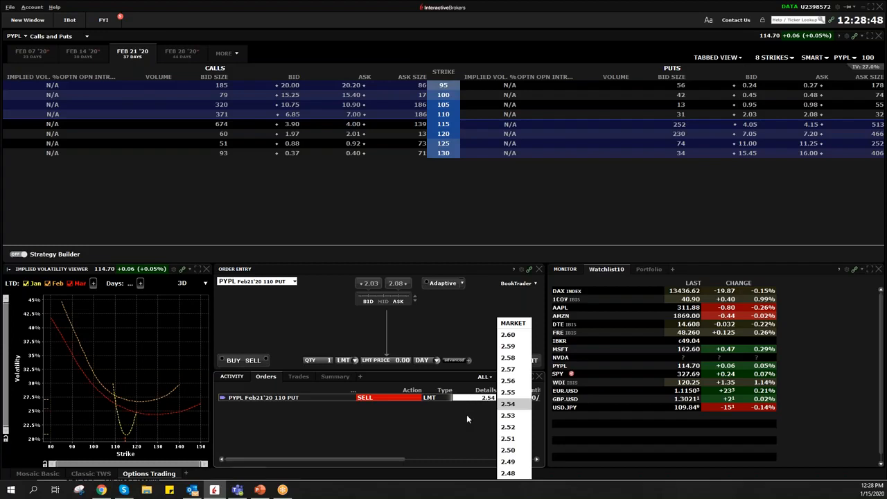
pyautogui.click(507, 403)
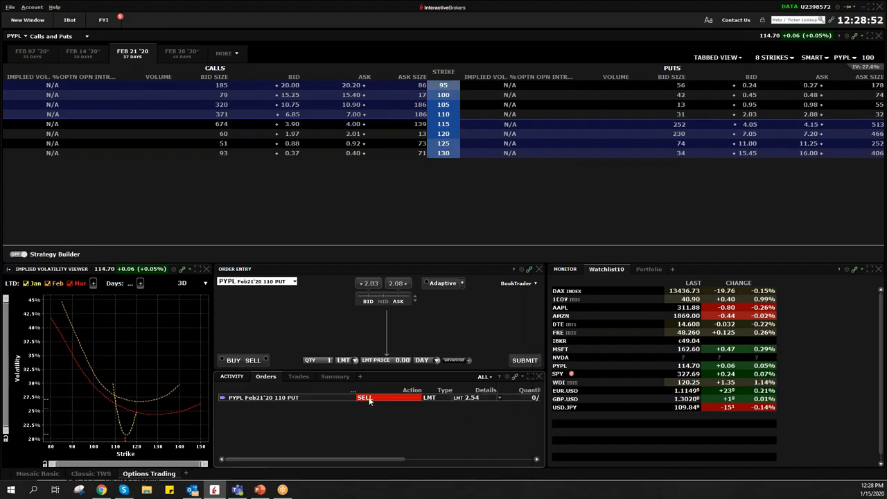
pyautogui.moveTo(263, 387)
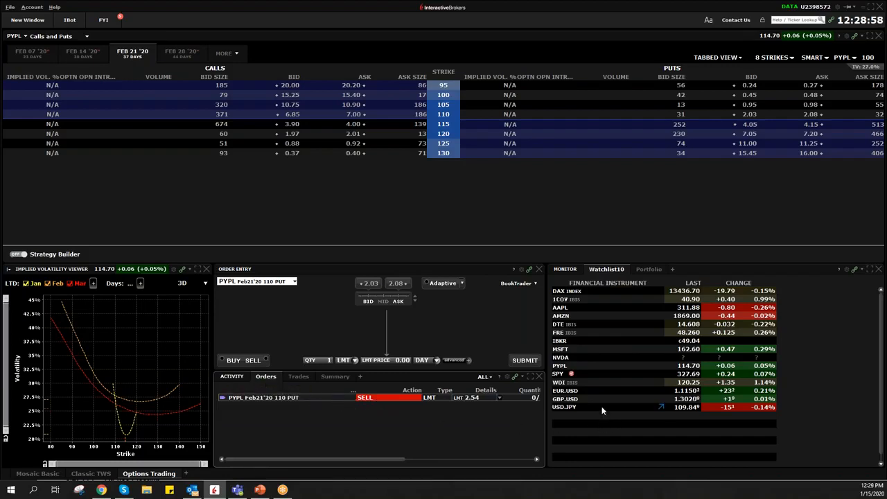
pyautogui.moveTo(118, 394)
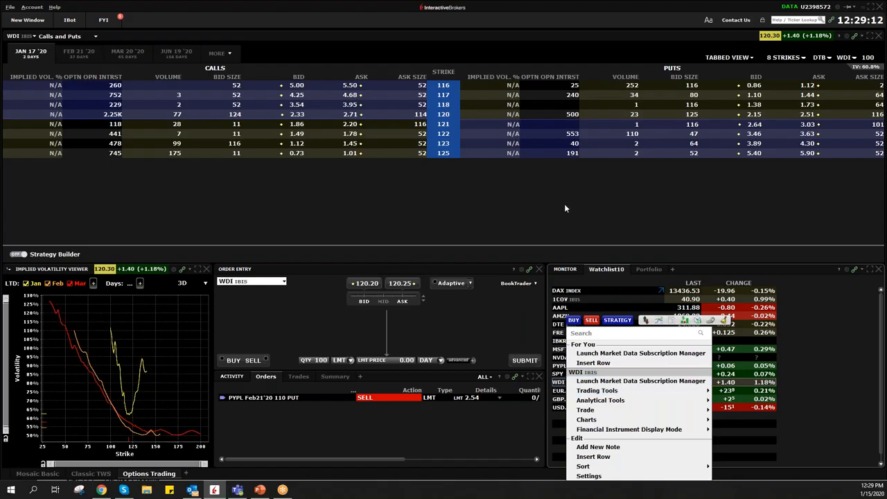
# Step: Switch the linked chain and order entry to WDI and dismiss the row's action menu
pyautogui.click(566, 208)
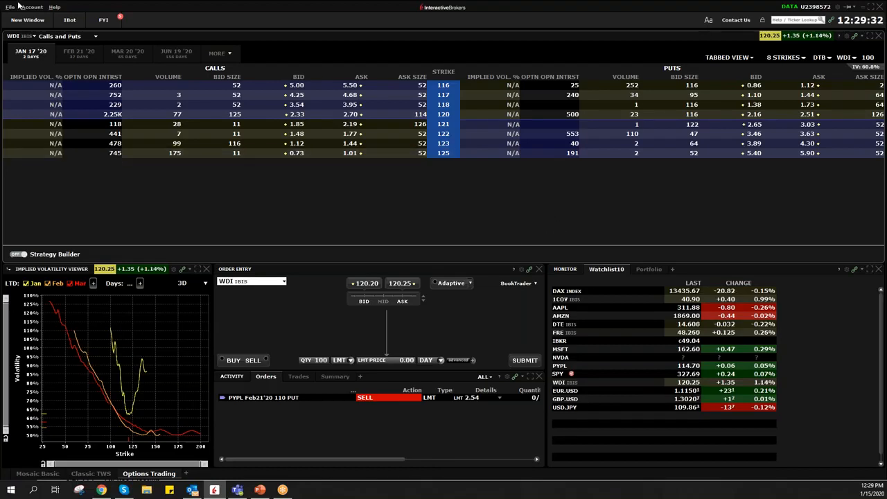
pyautogui.click(10, 7)
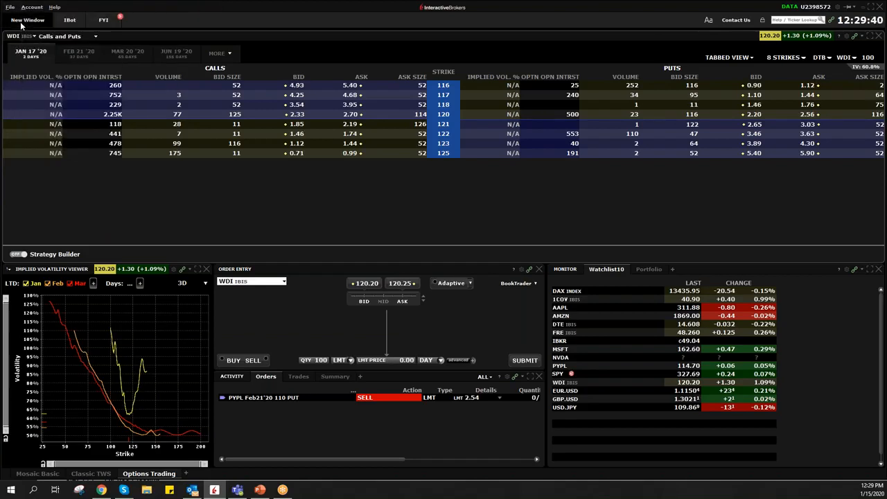
# Step: Launch OptionTrader from New Window for WDI, acknowledging the dividend notice
pyautogui.click(27, 19)
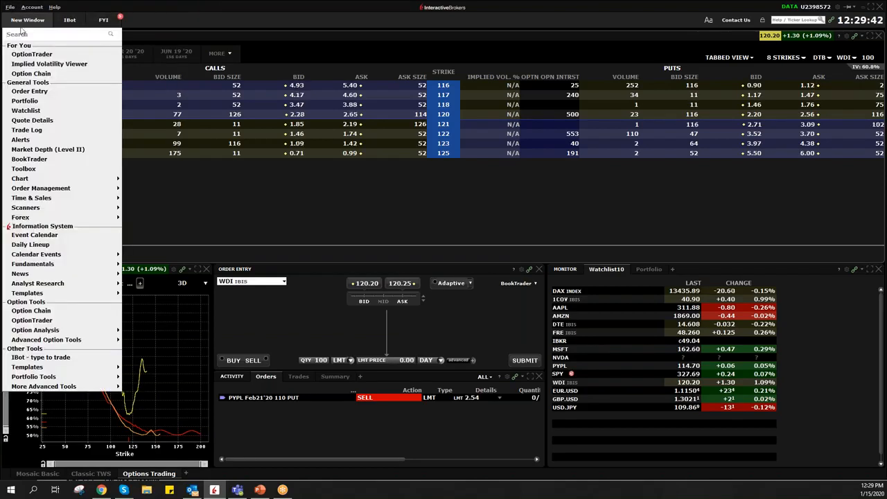
pyautogui.moveTo(28, 292)
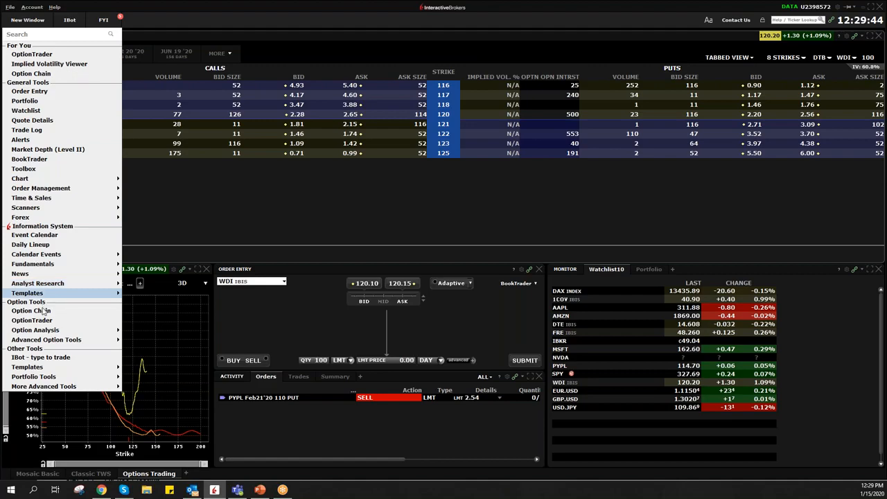
pyautogui.click(34, 311)
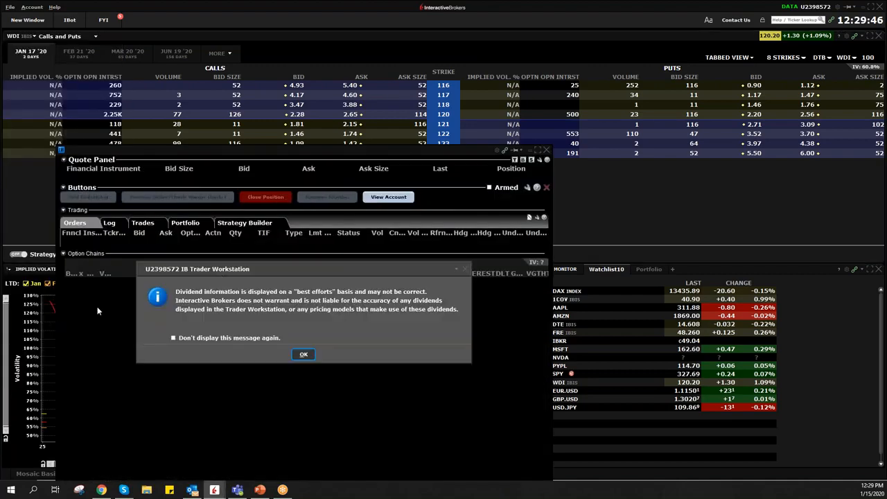
pyautogui.click(302, 354)
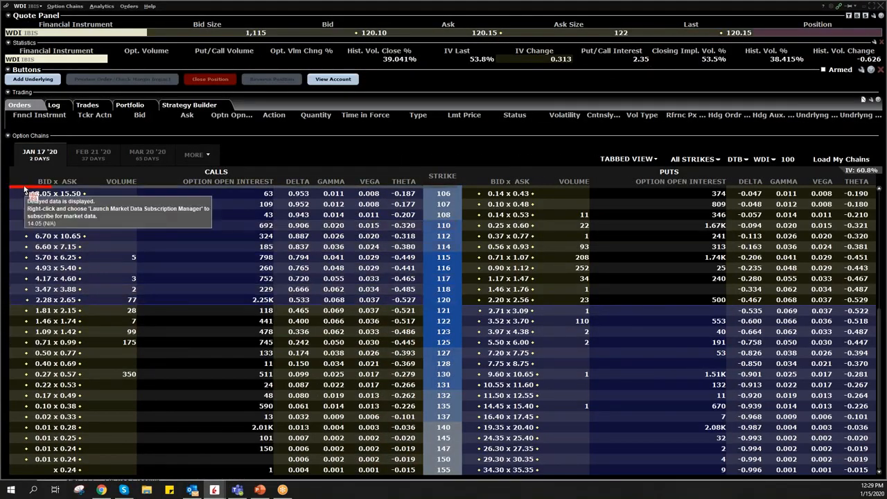
pyautogui.moveTo(69, 180)
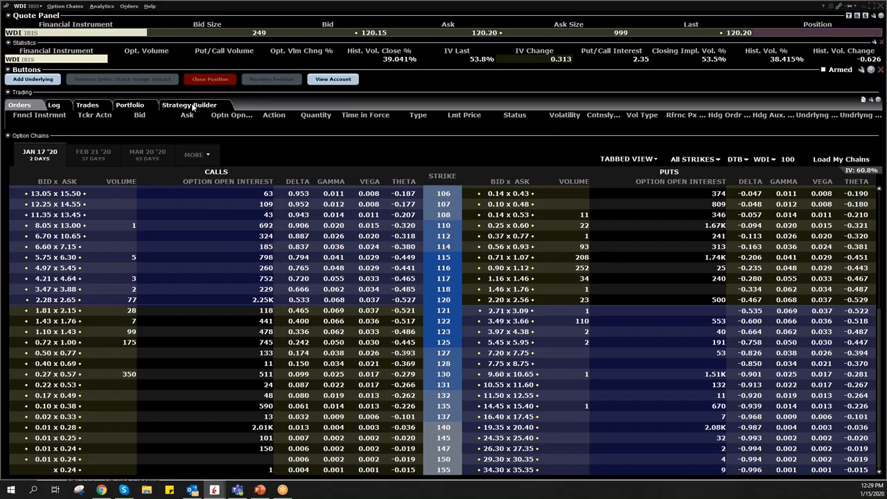
# Step: Show the Strategy Builder and its predefined list of butterflies, calendars and straddles
pyautogui.click(189, 106)
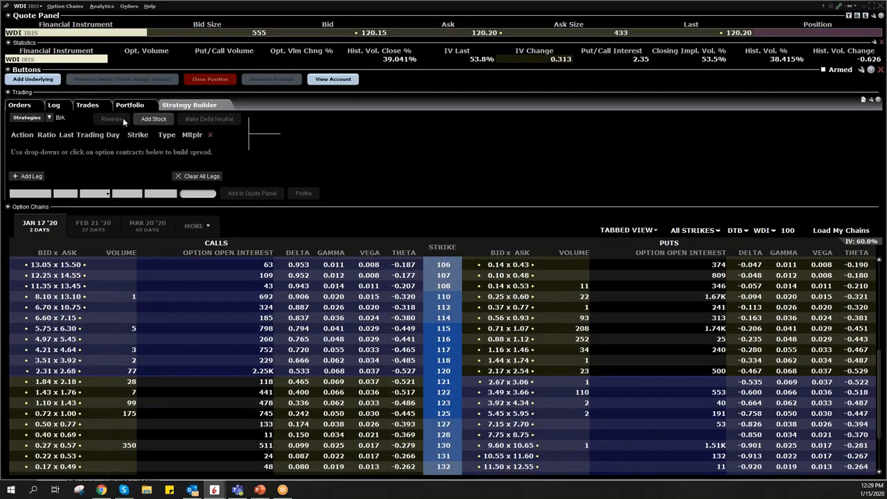
pyautogui.click(31, 116)
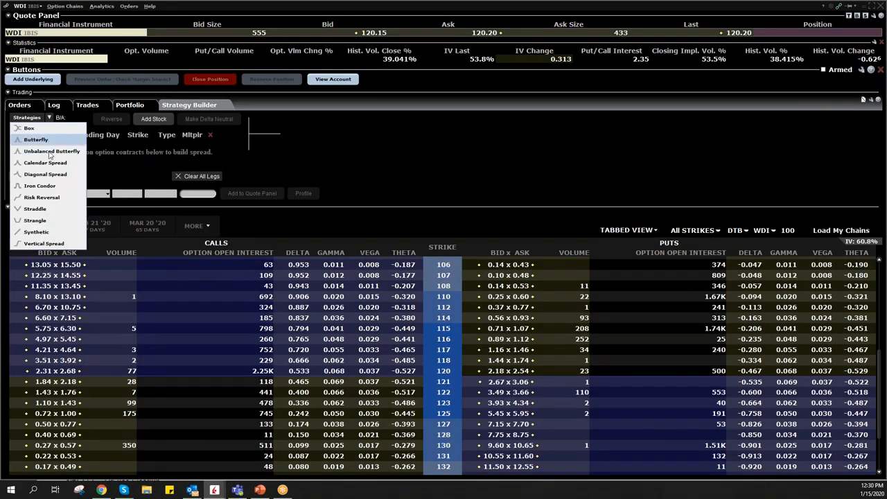
pyautogui.moveTo(51, 151)
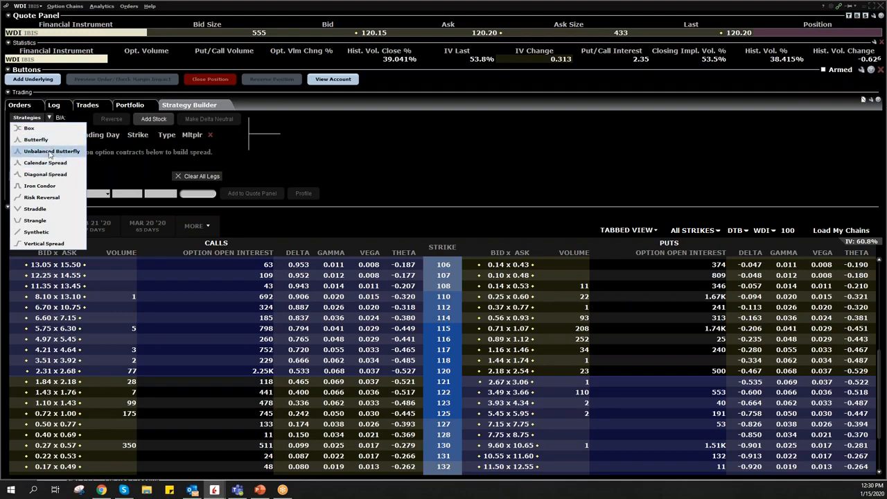
pyautogui.moveTo(36, 138)
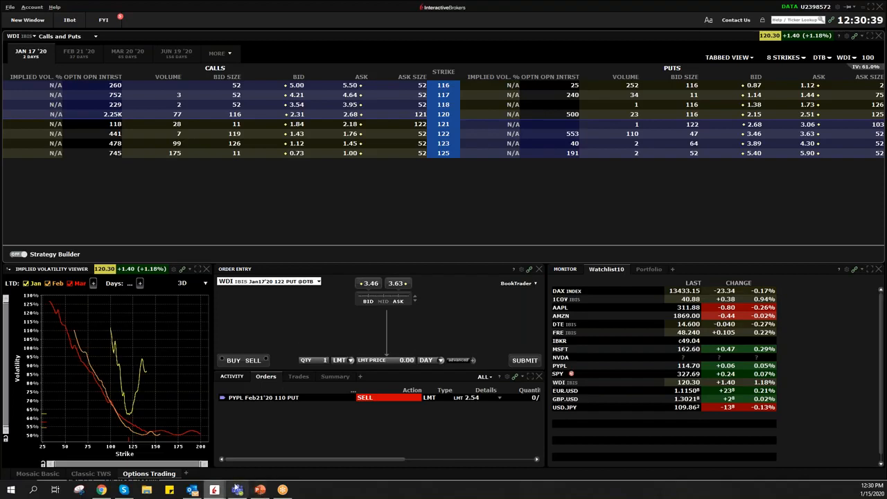
pyautogui.moveTo(214, 490)
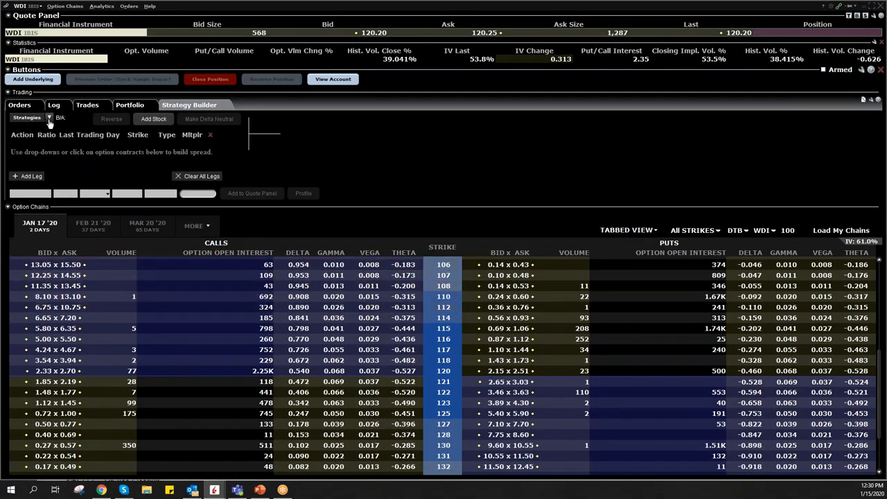
# Step: Close the strategy list, leaving the empty WDI Strategy Builder in OptionTrader
pyautogui.click(27, 116)
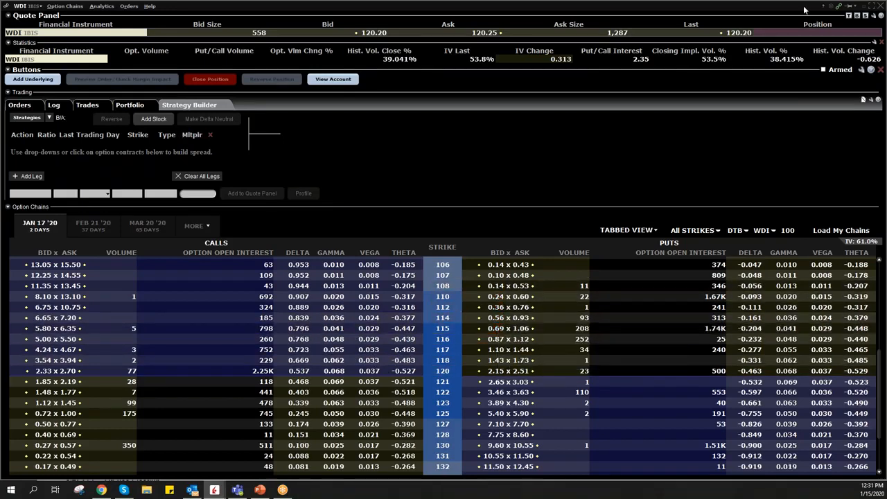
pyautogui.moveTo(292, 11)
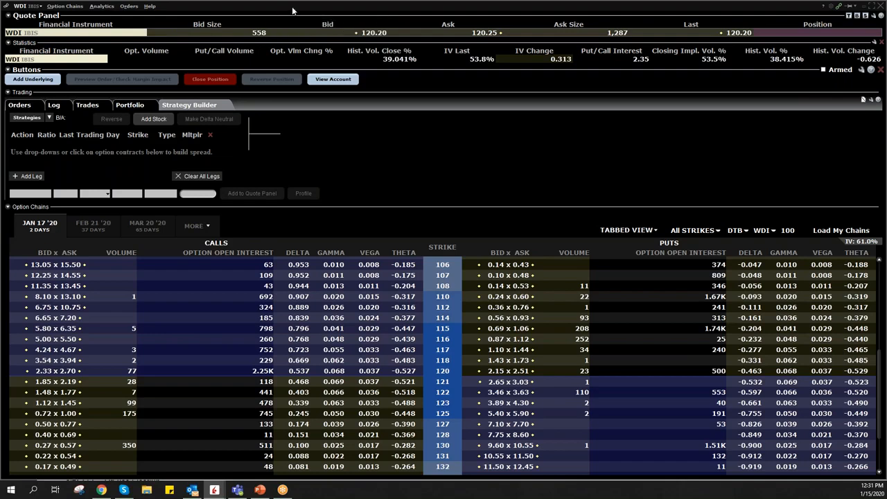